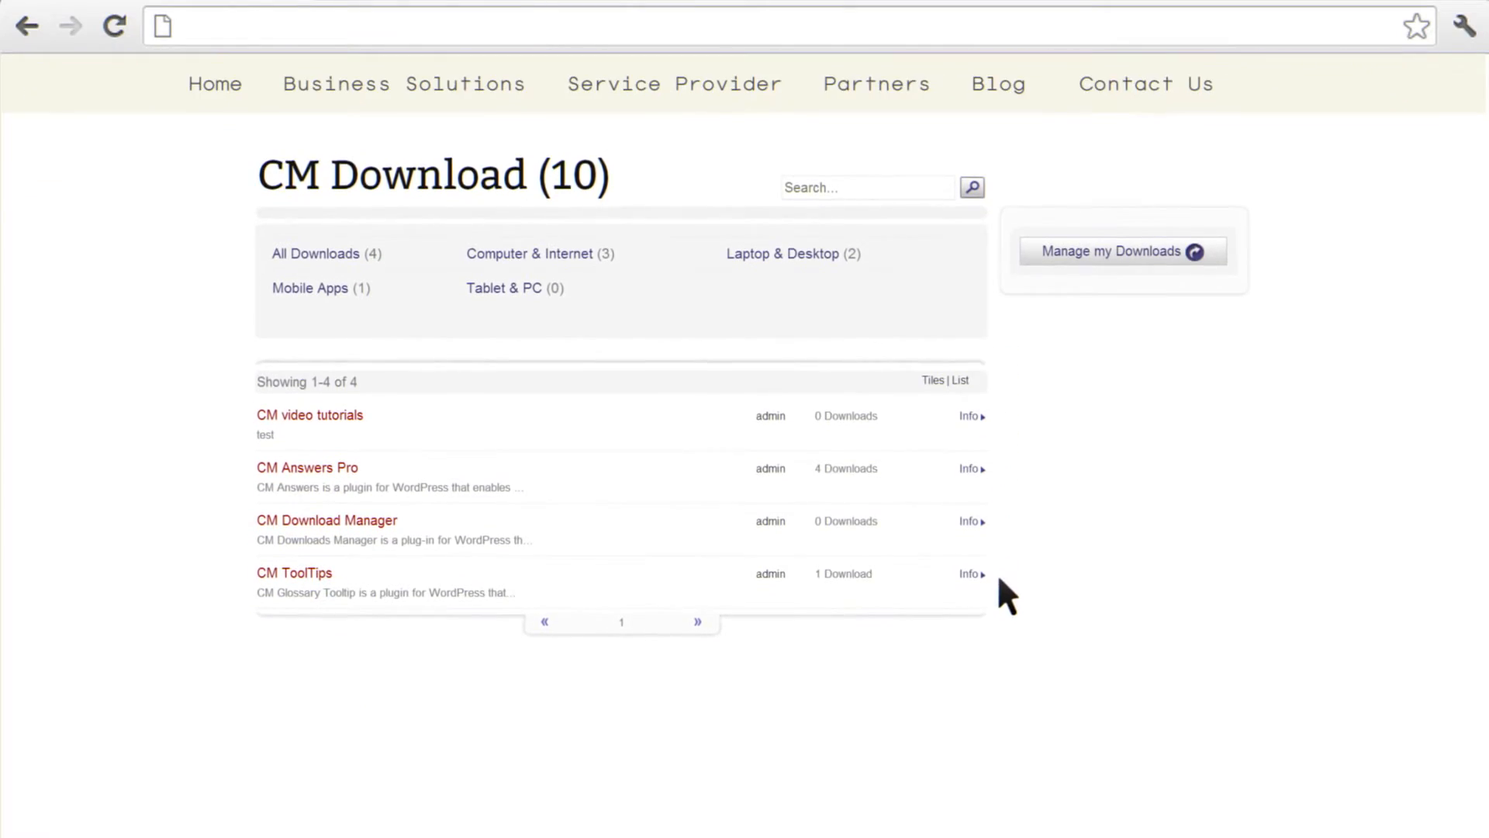
# Switch the download index to Tiles layout, then review the plugin's Moderation settings.
pyautogui.click(931, 380)
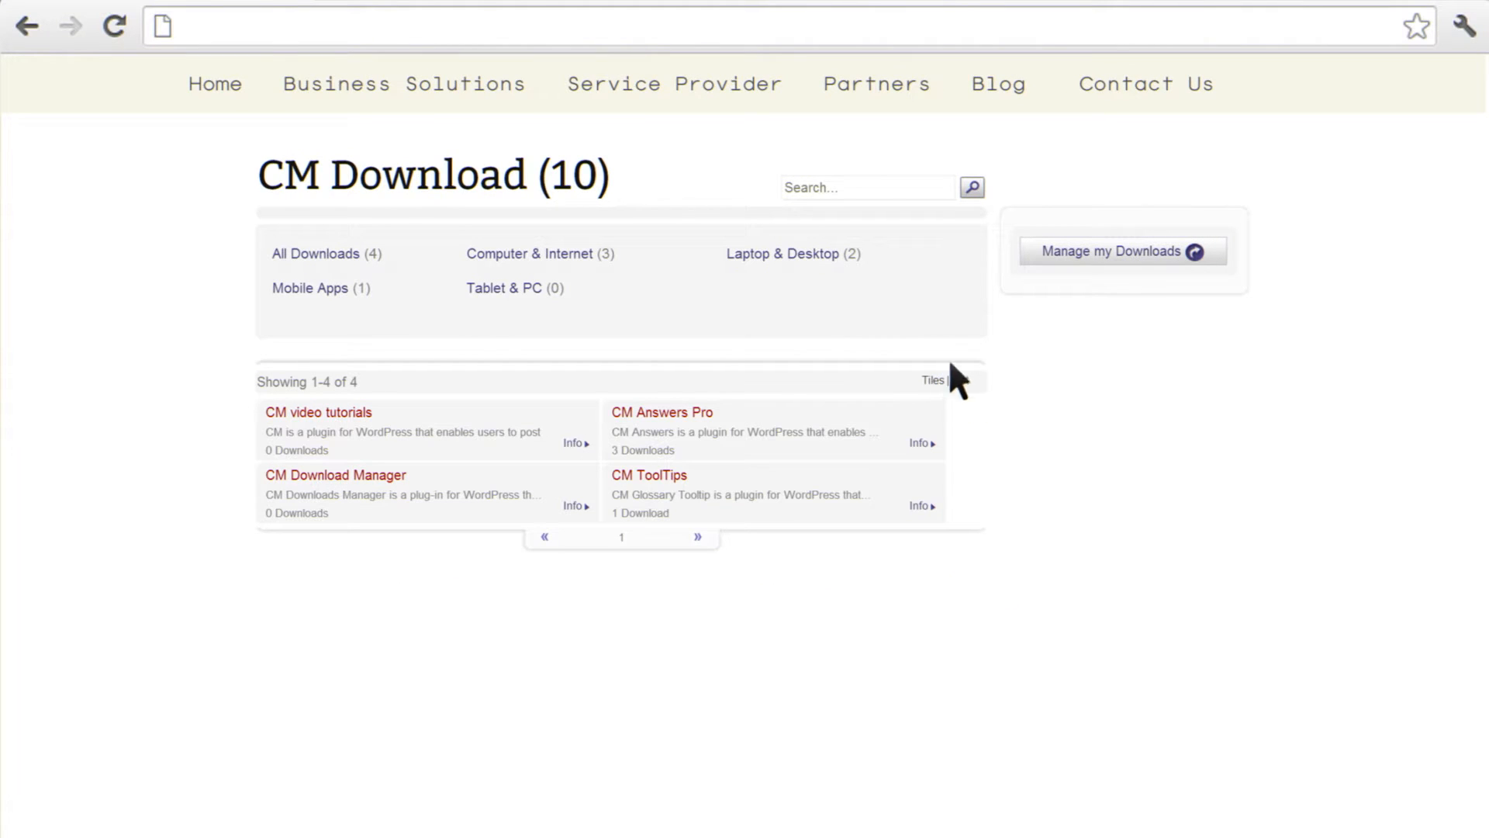
pyautogui.click(1109, 251)
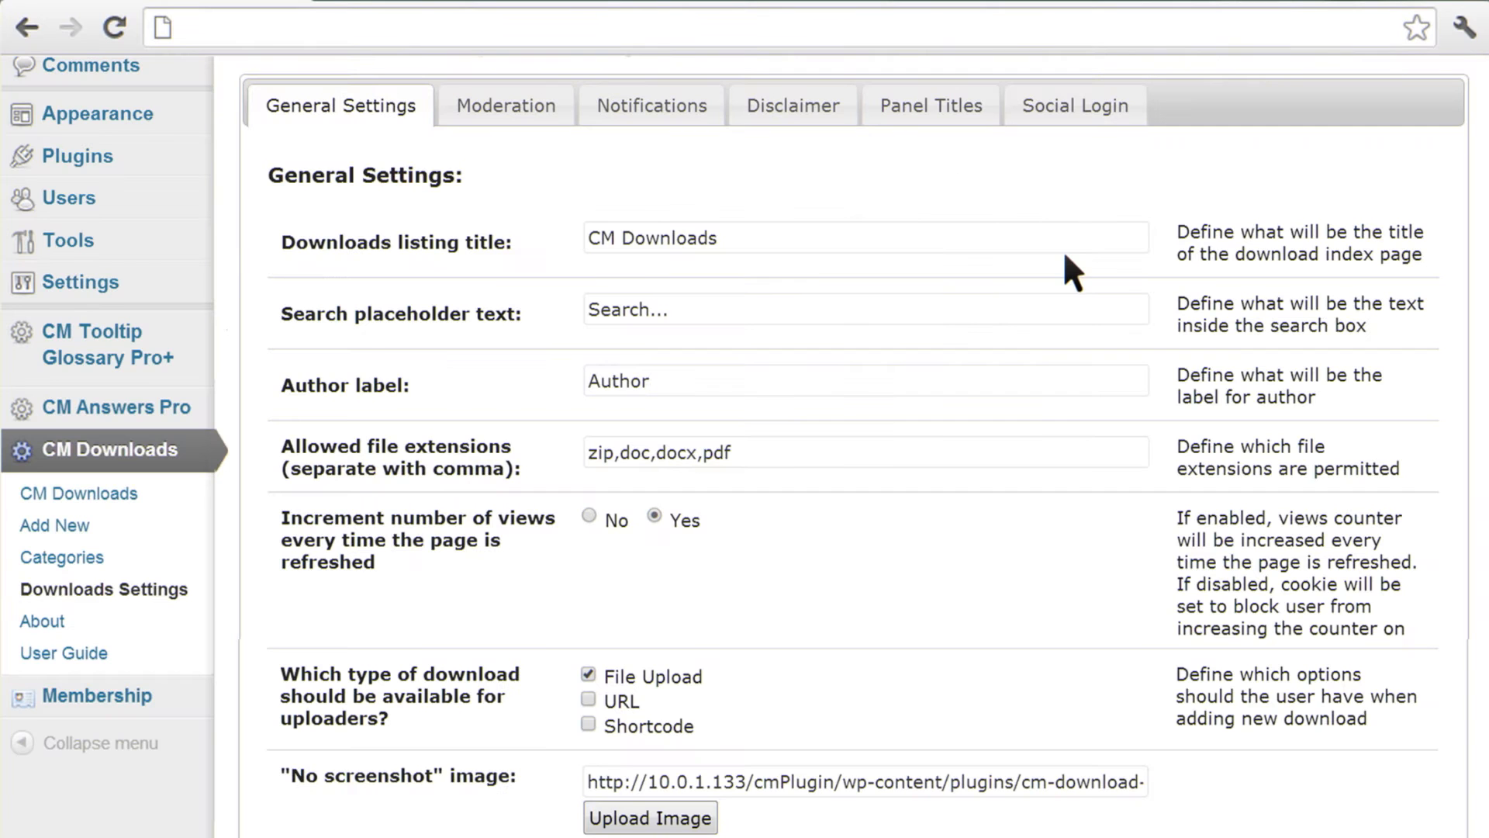
pyautogui.click(505, 105)
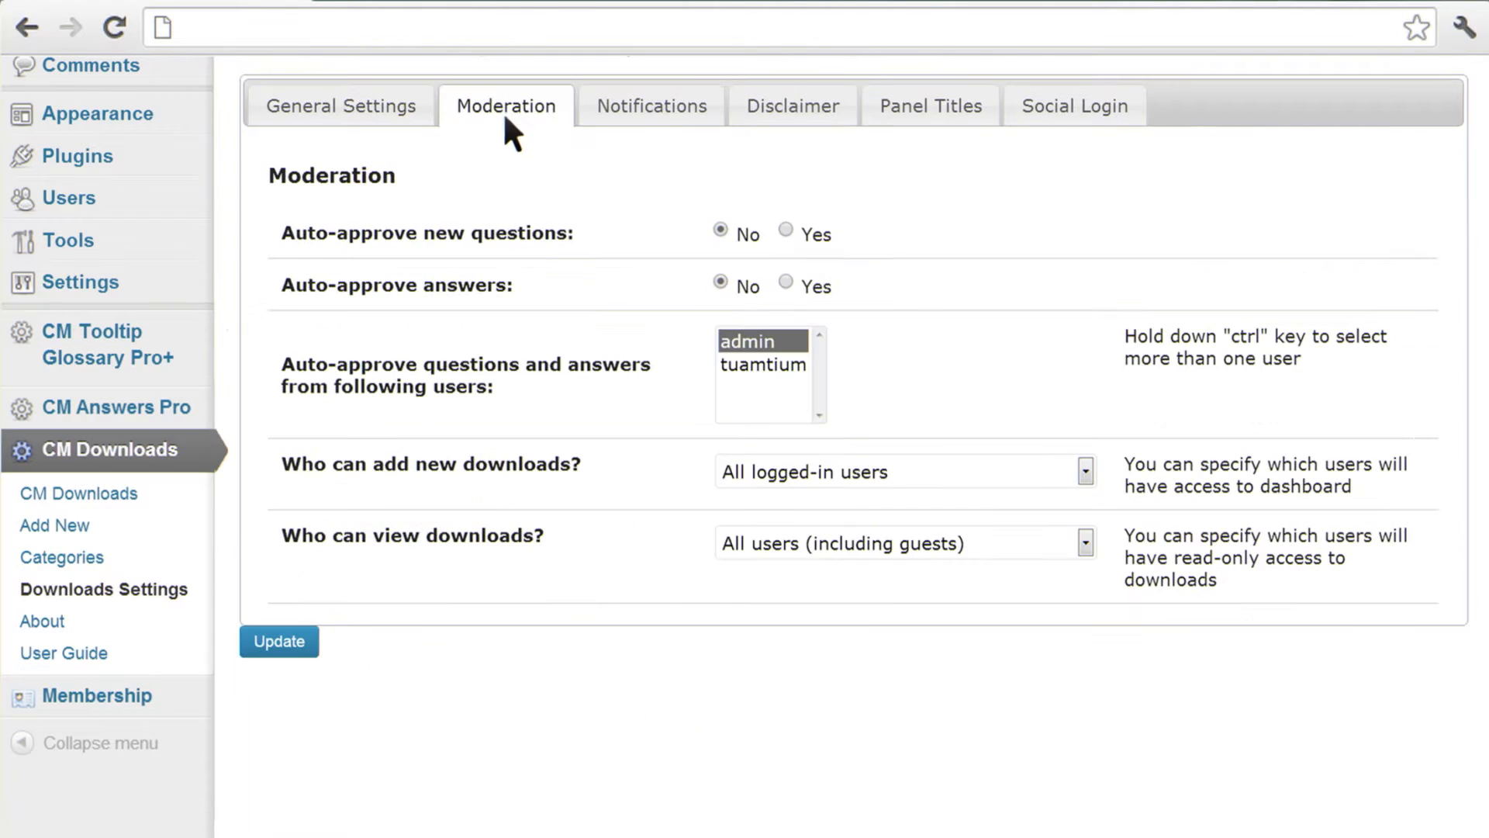
pyautogui.moveTo(651, 380)
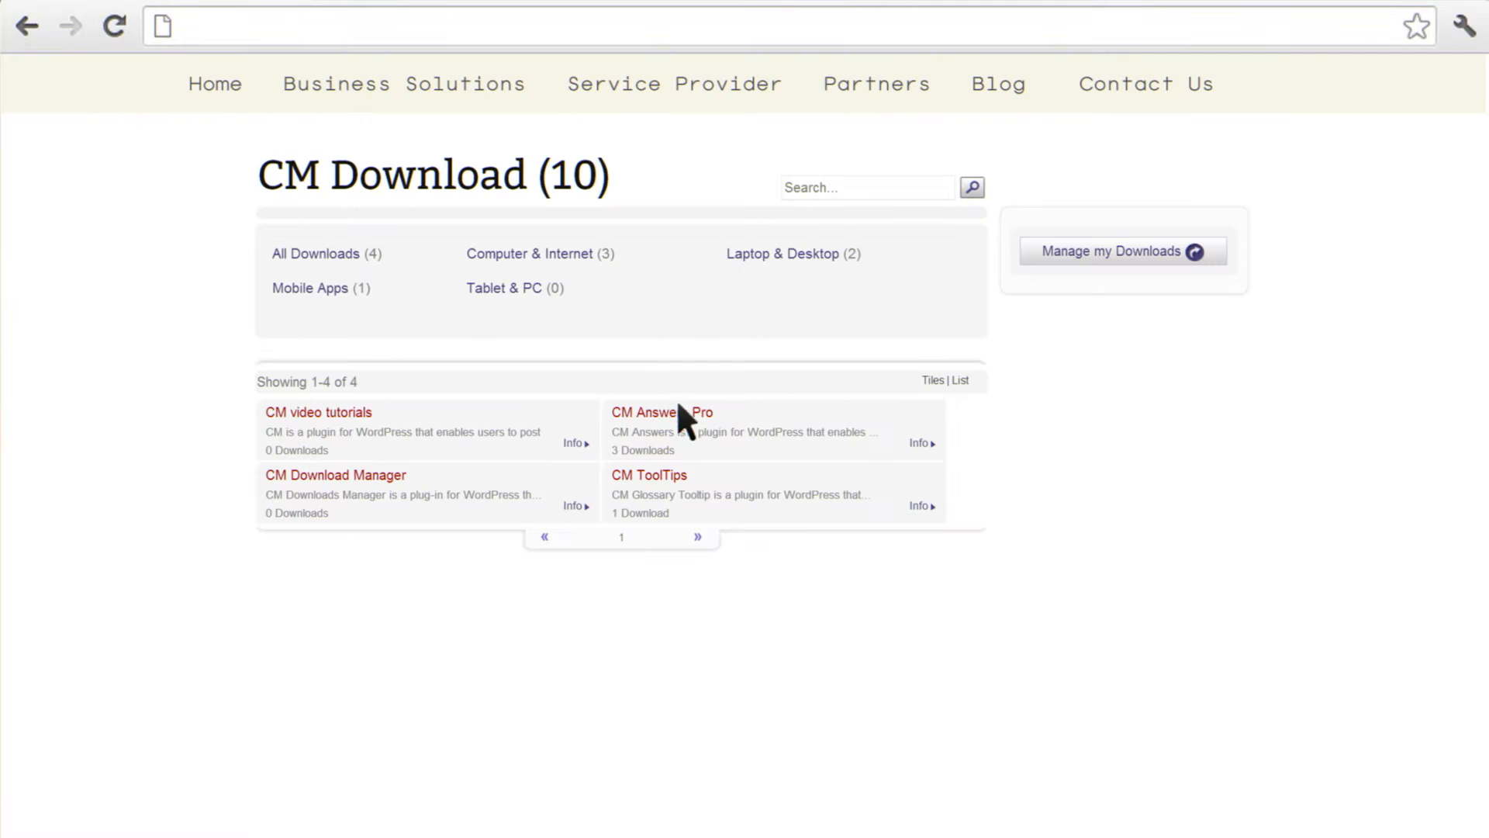
# Open the CM Answers Pro landing page and its title, version, file and category edit form.
pyautogui.click(661, 411)
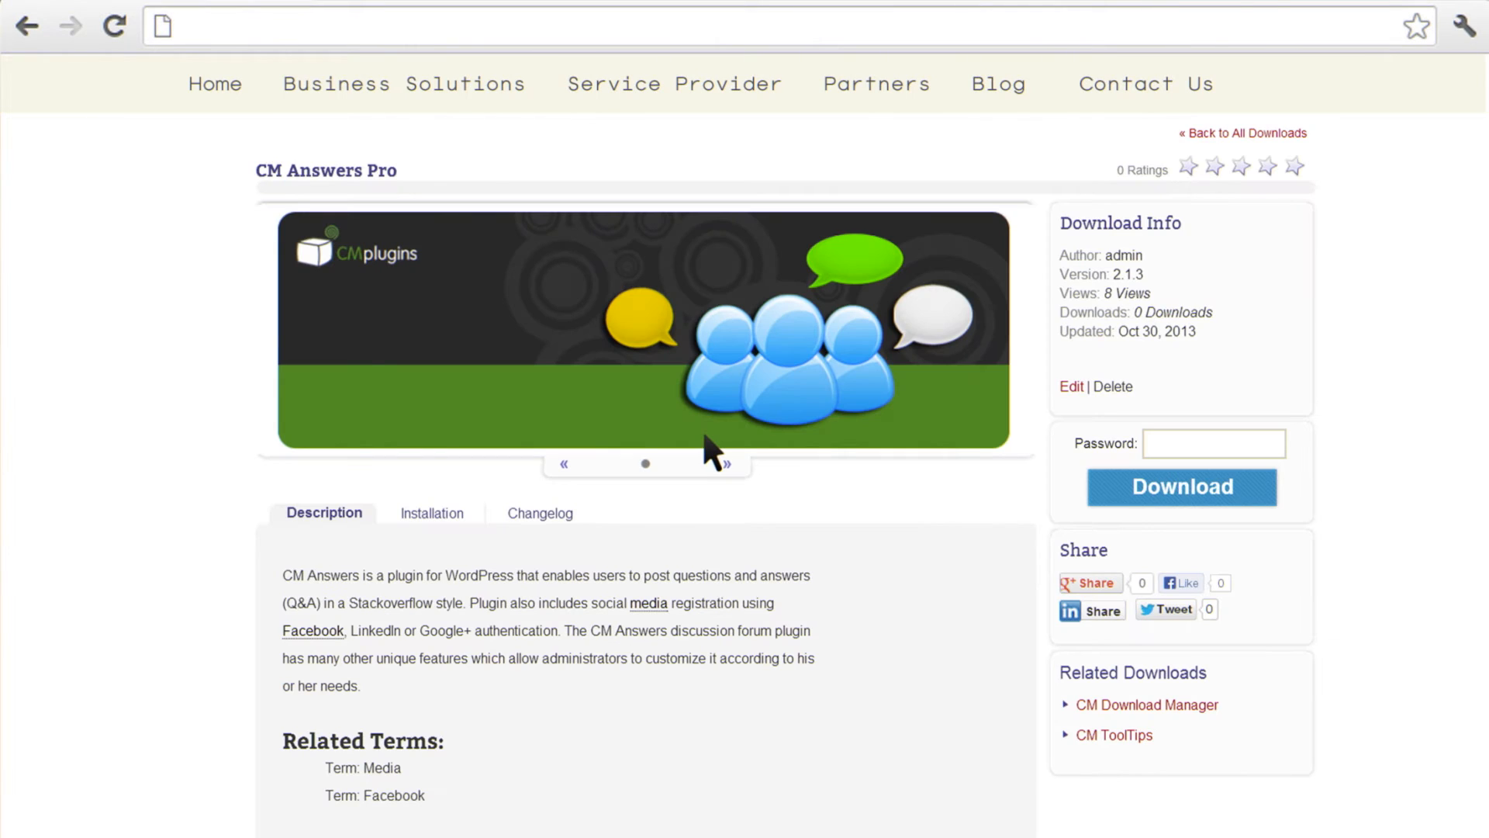
pyautogui.click(1070, 386)
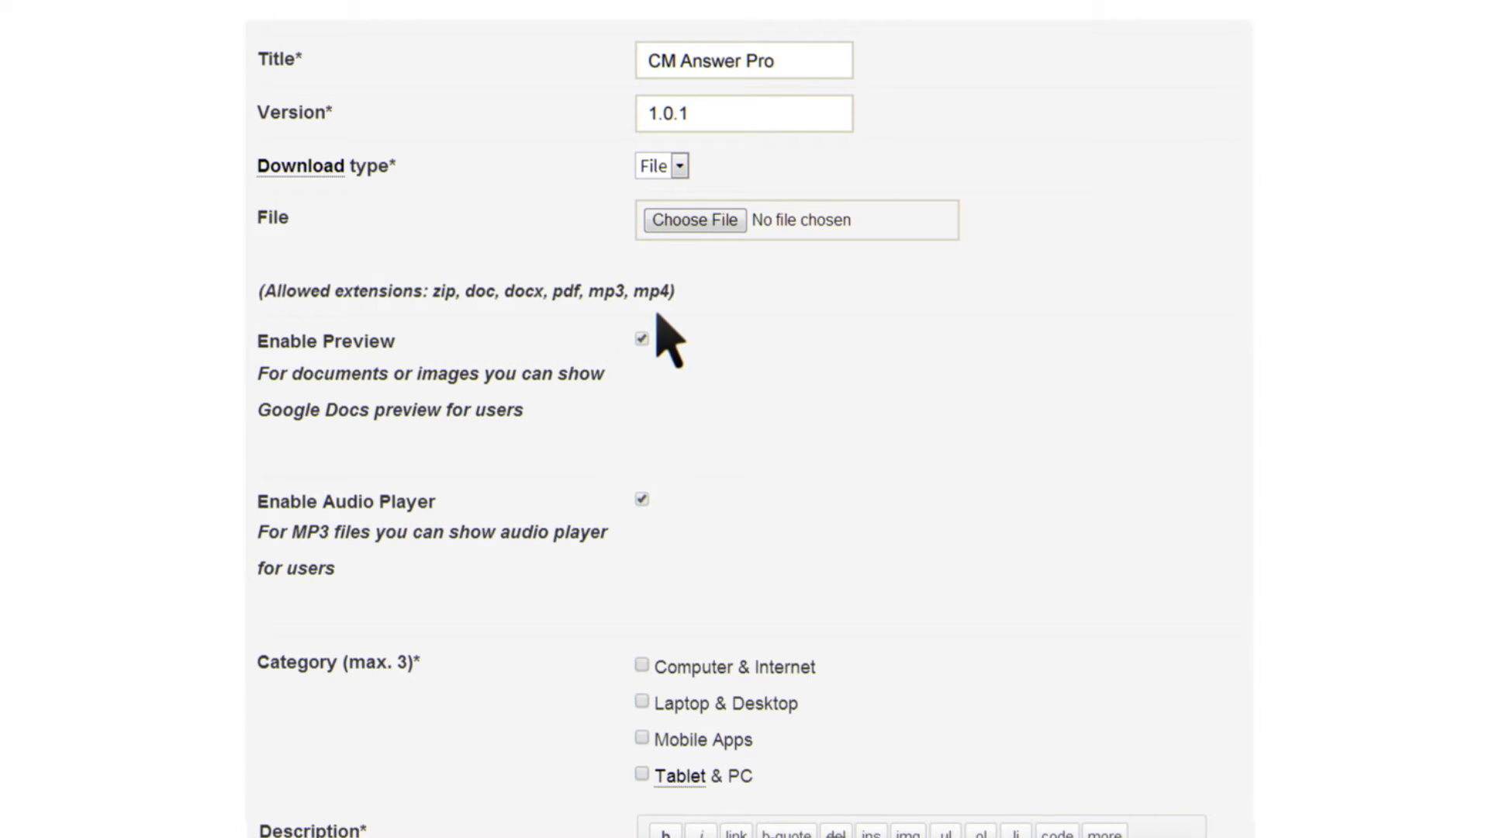
pyautogui.moveTo(563, 447)
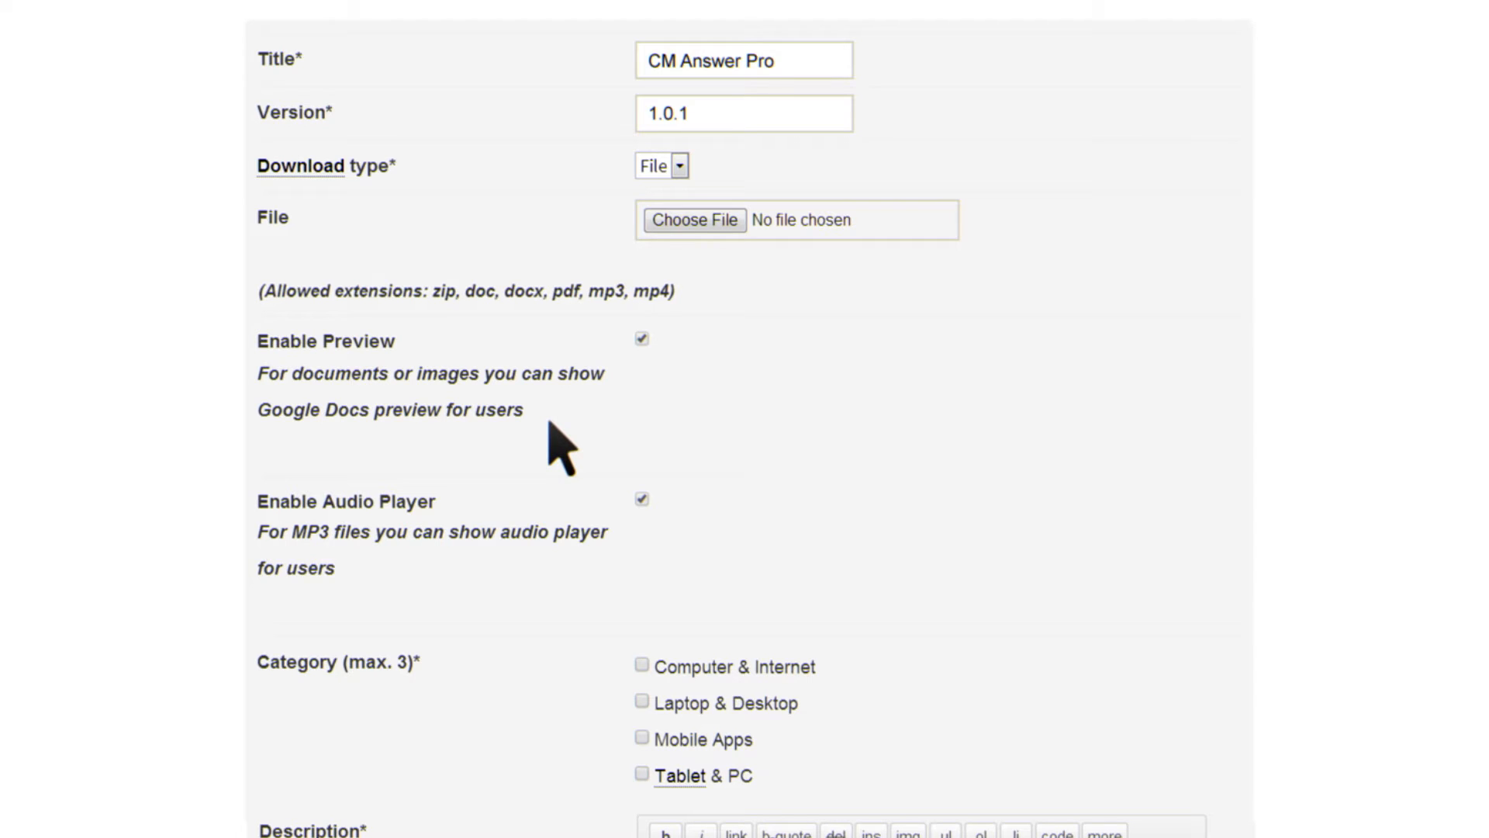
pyautogui.moveTo(462, 586)
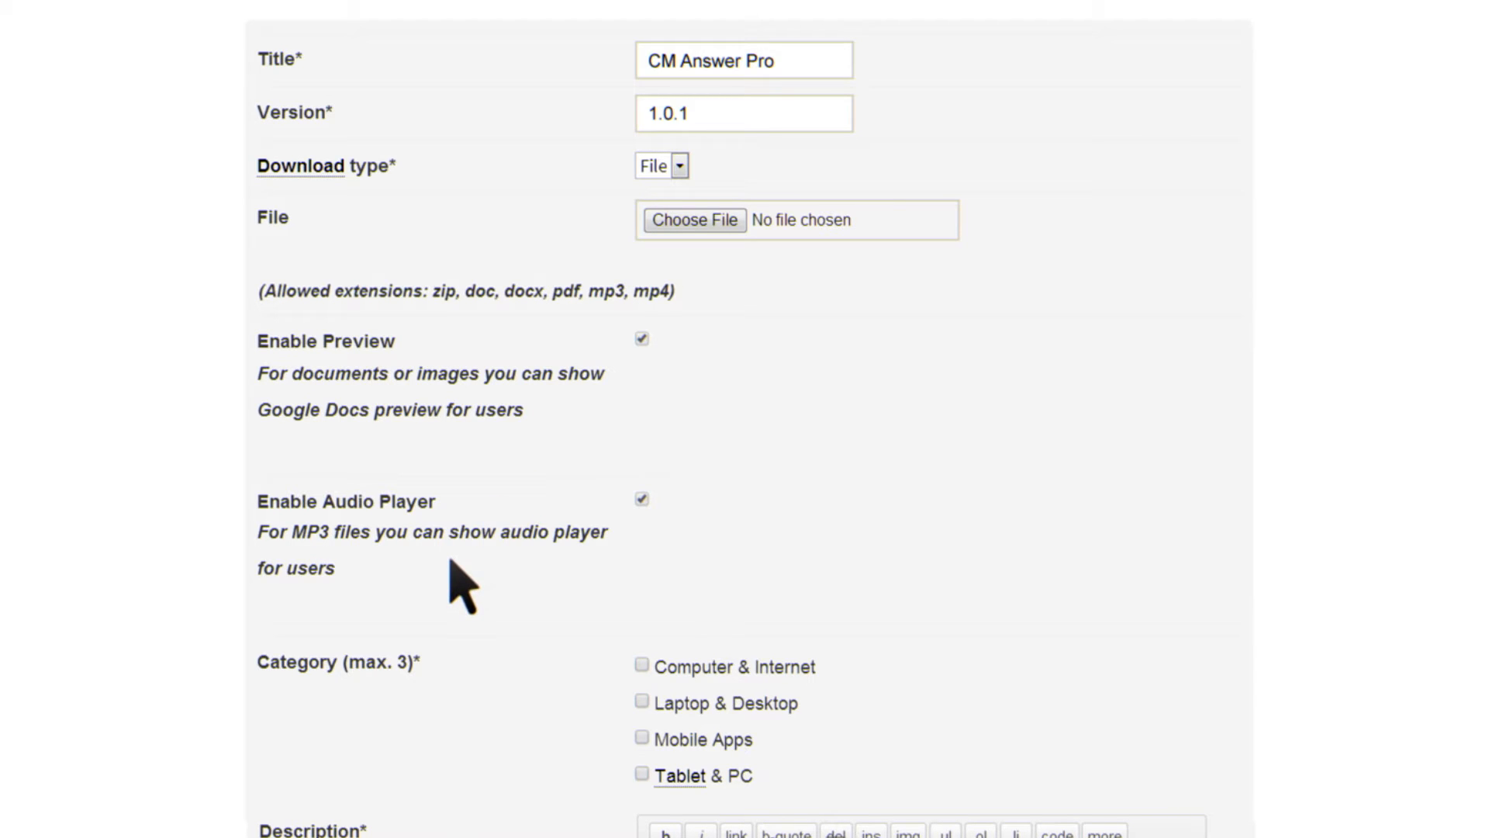
pyautogui.click(26, 26)
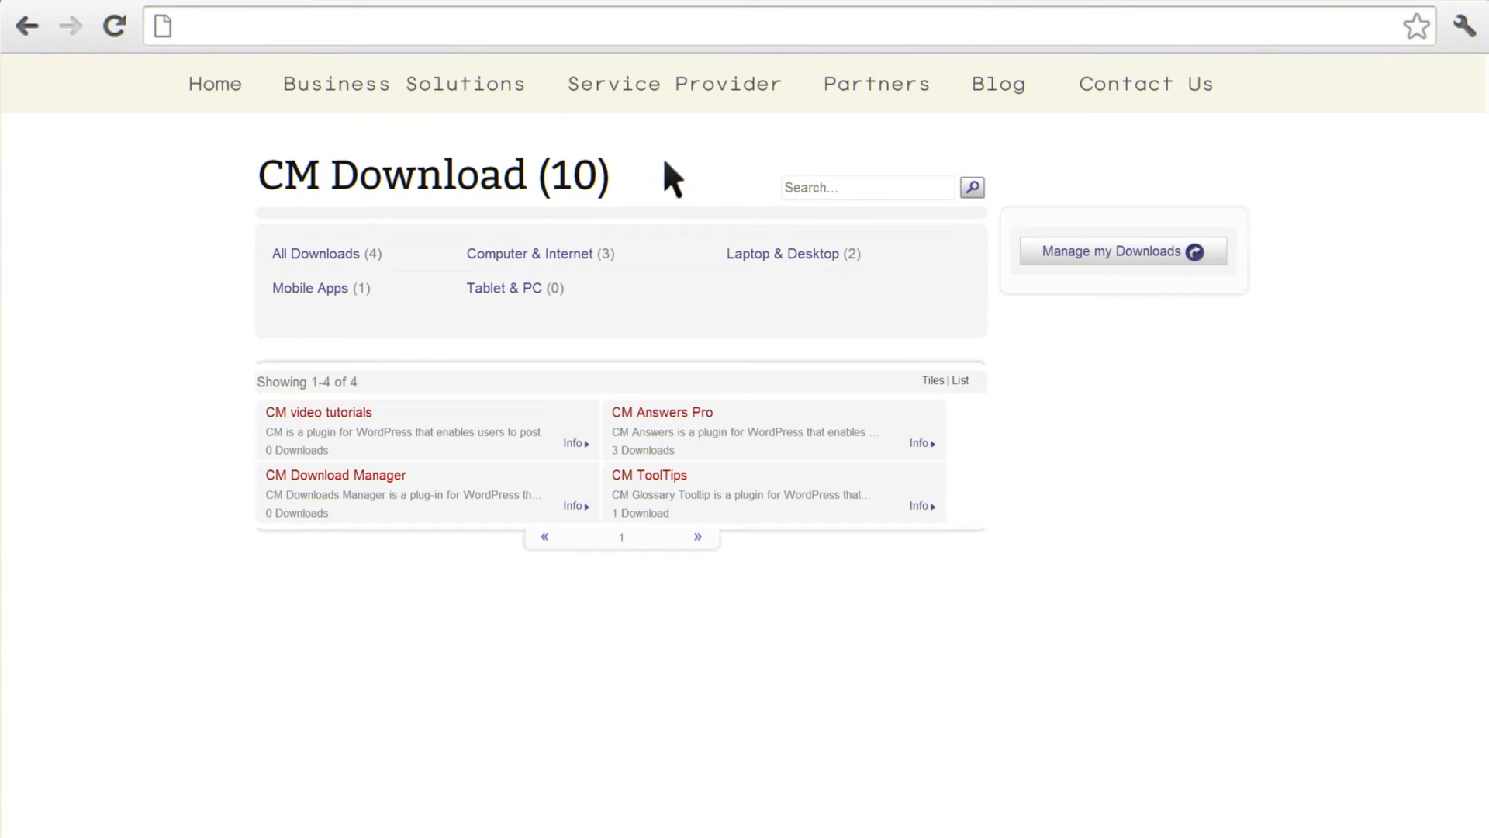
pyautogui.moveTo(842, 214)
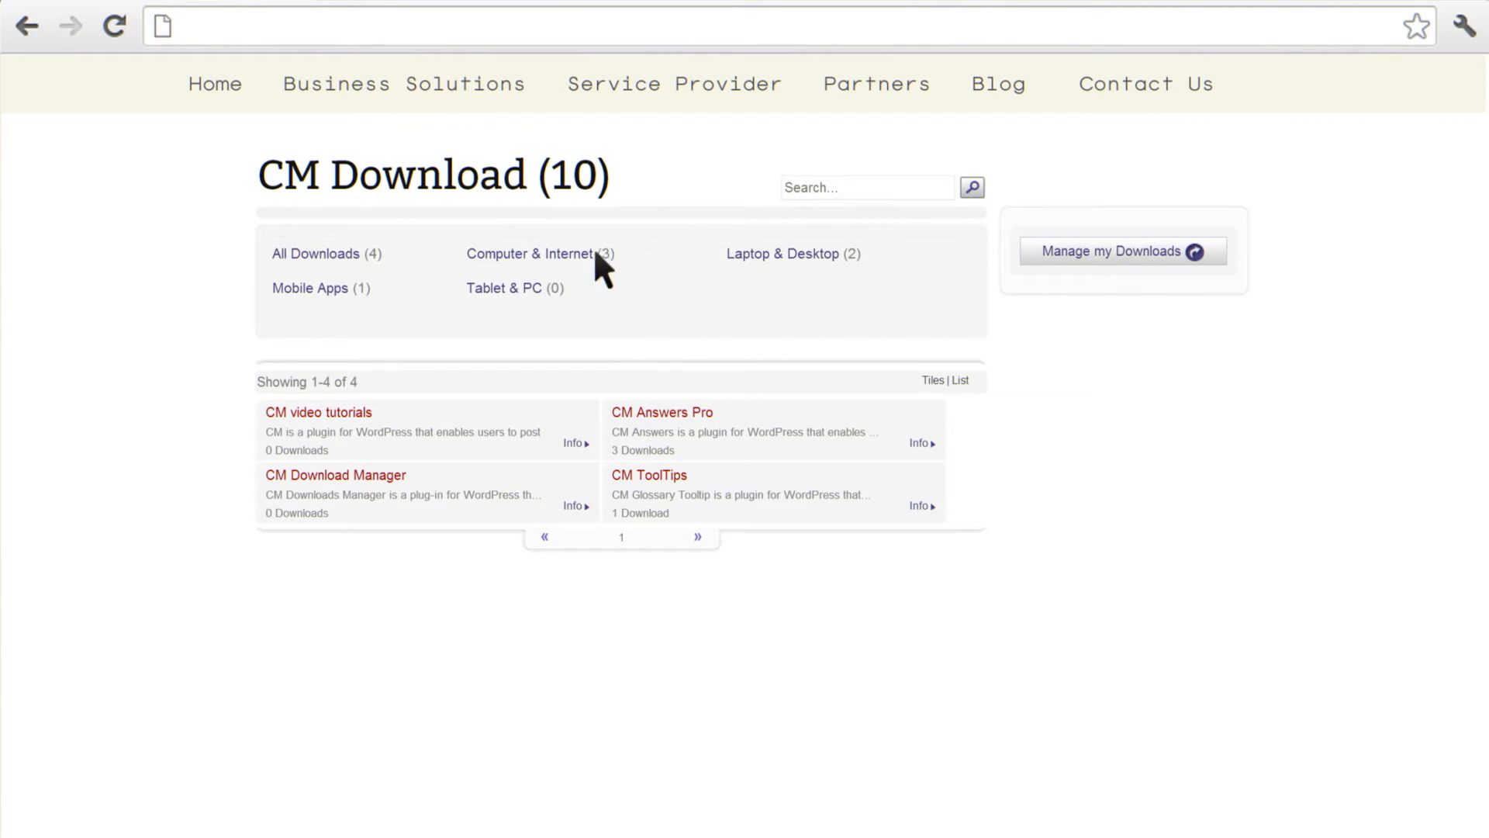
pyautogui.moveTo(347, 326)
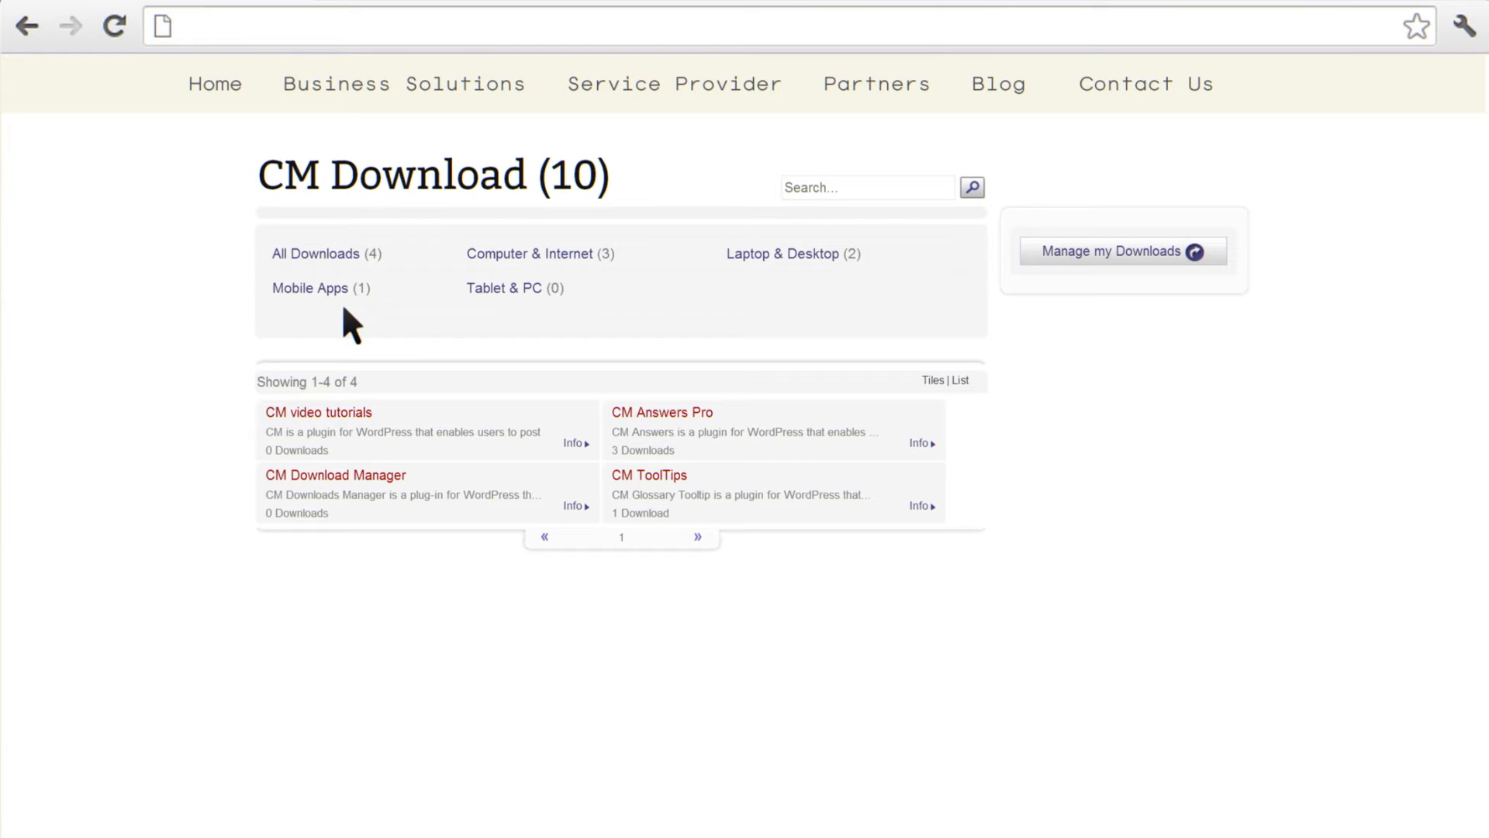
pyautogui.moveTo(669, 323)
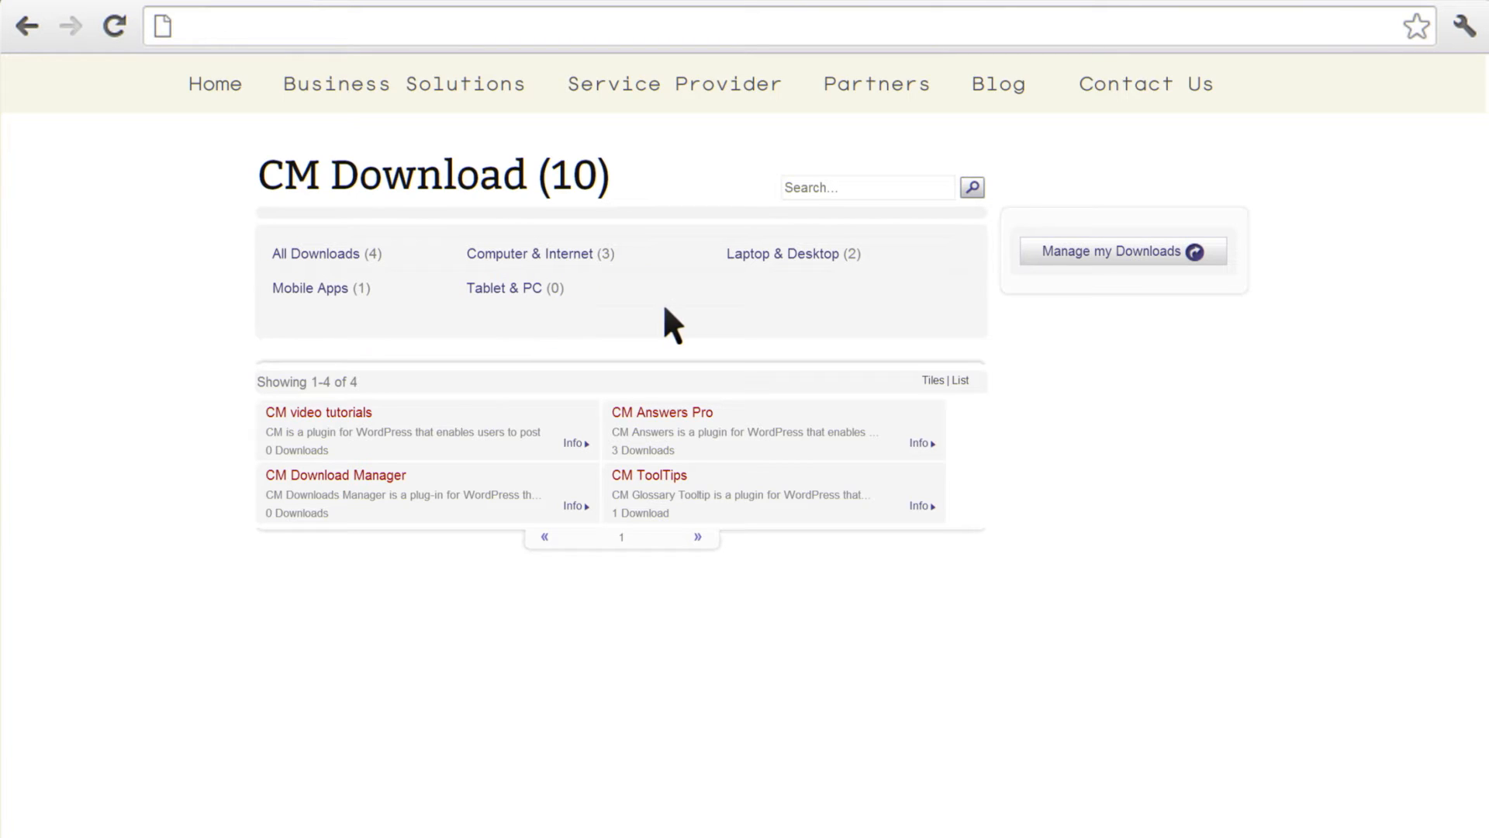
# Open CM Answers Pro, enter the download password, and show its Installation instructions.
pyautogui.click(661, 411)
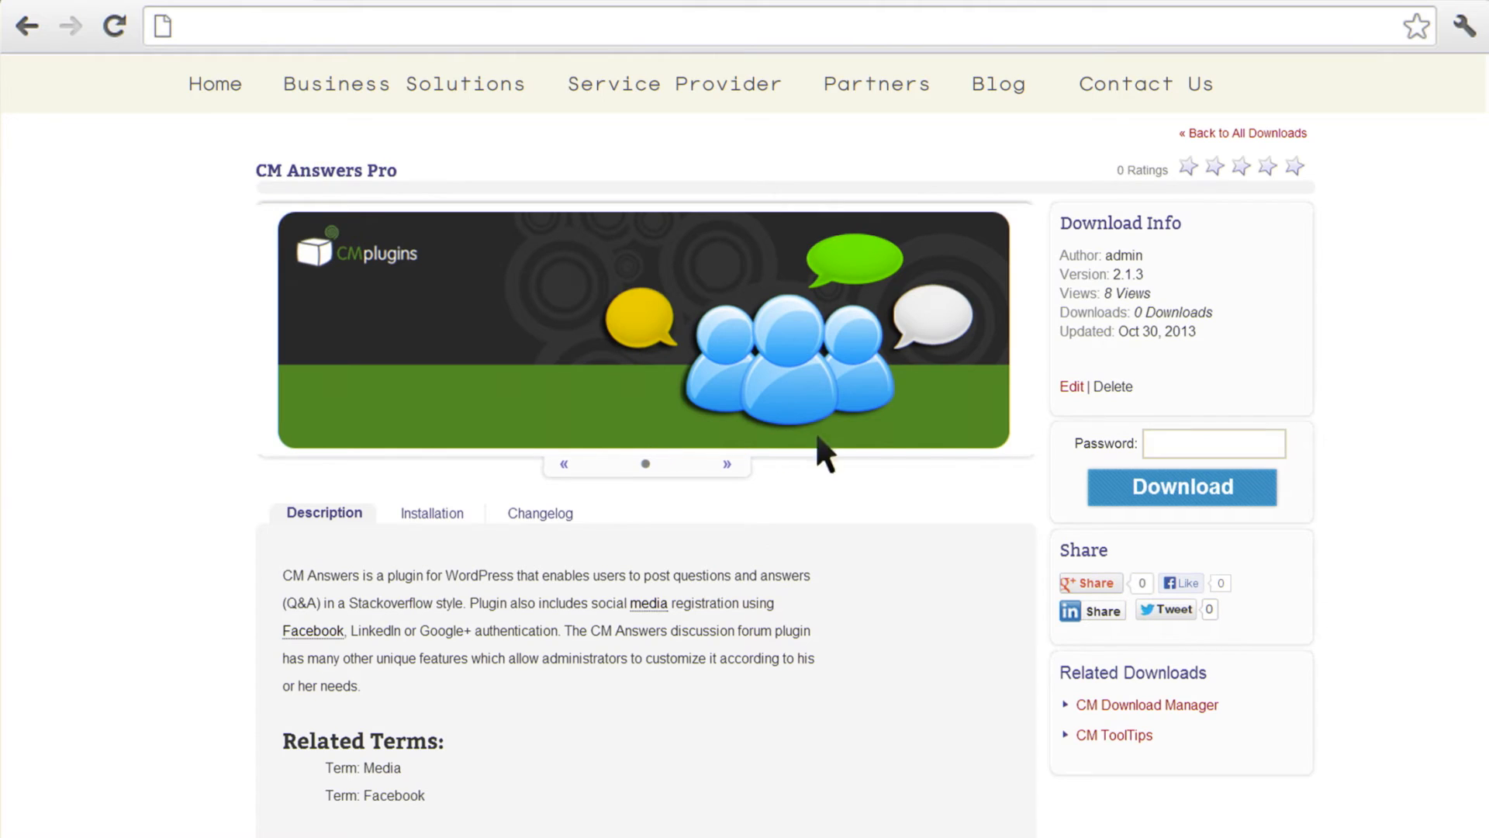
pyautogui.write('••••')
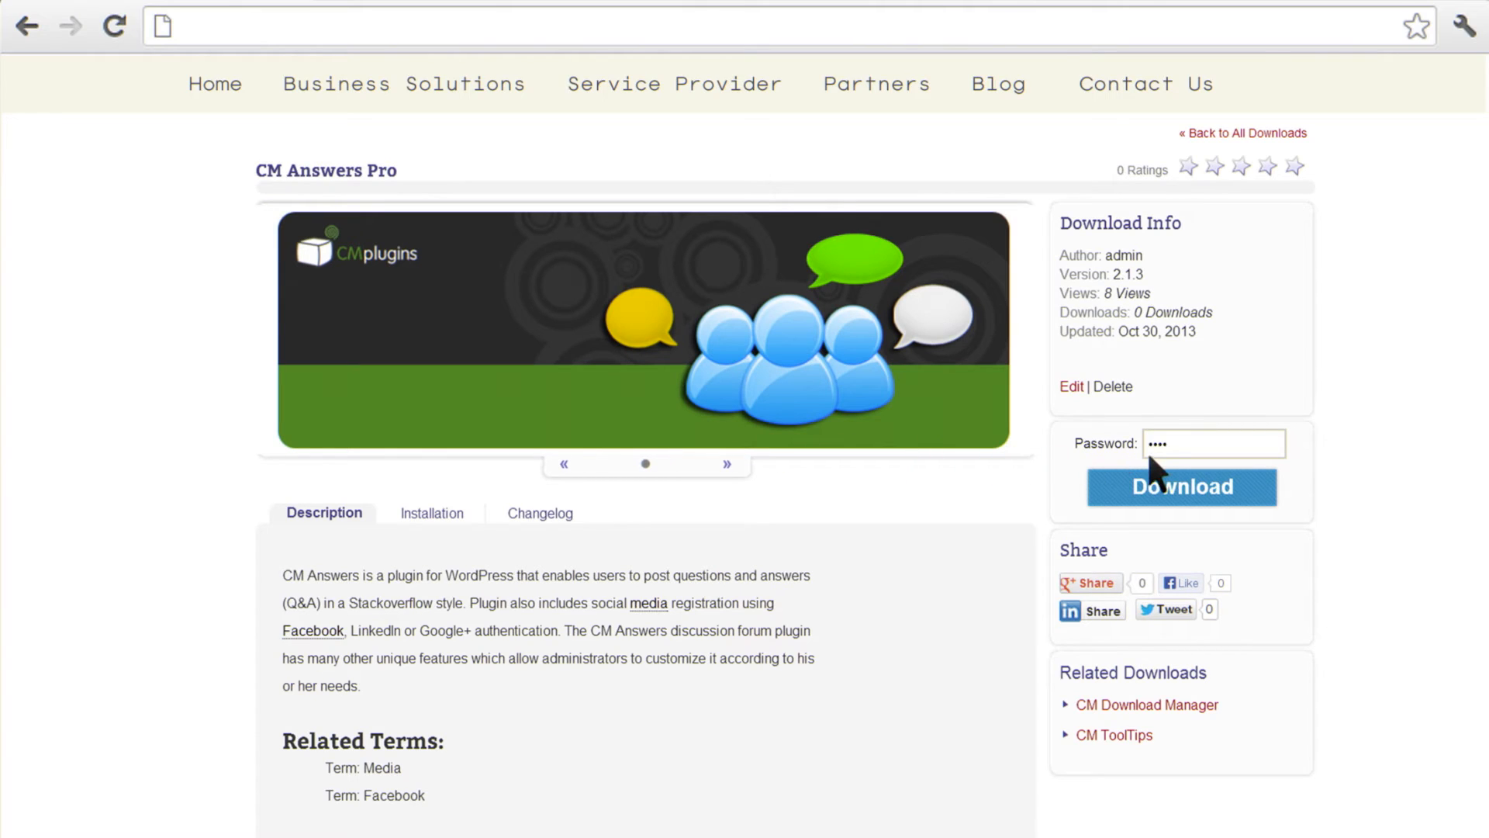
pyautogui.moveTo(1154, 515)
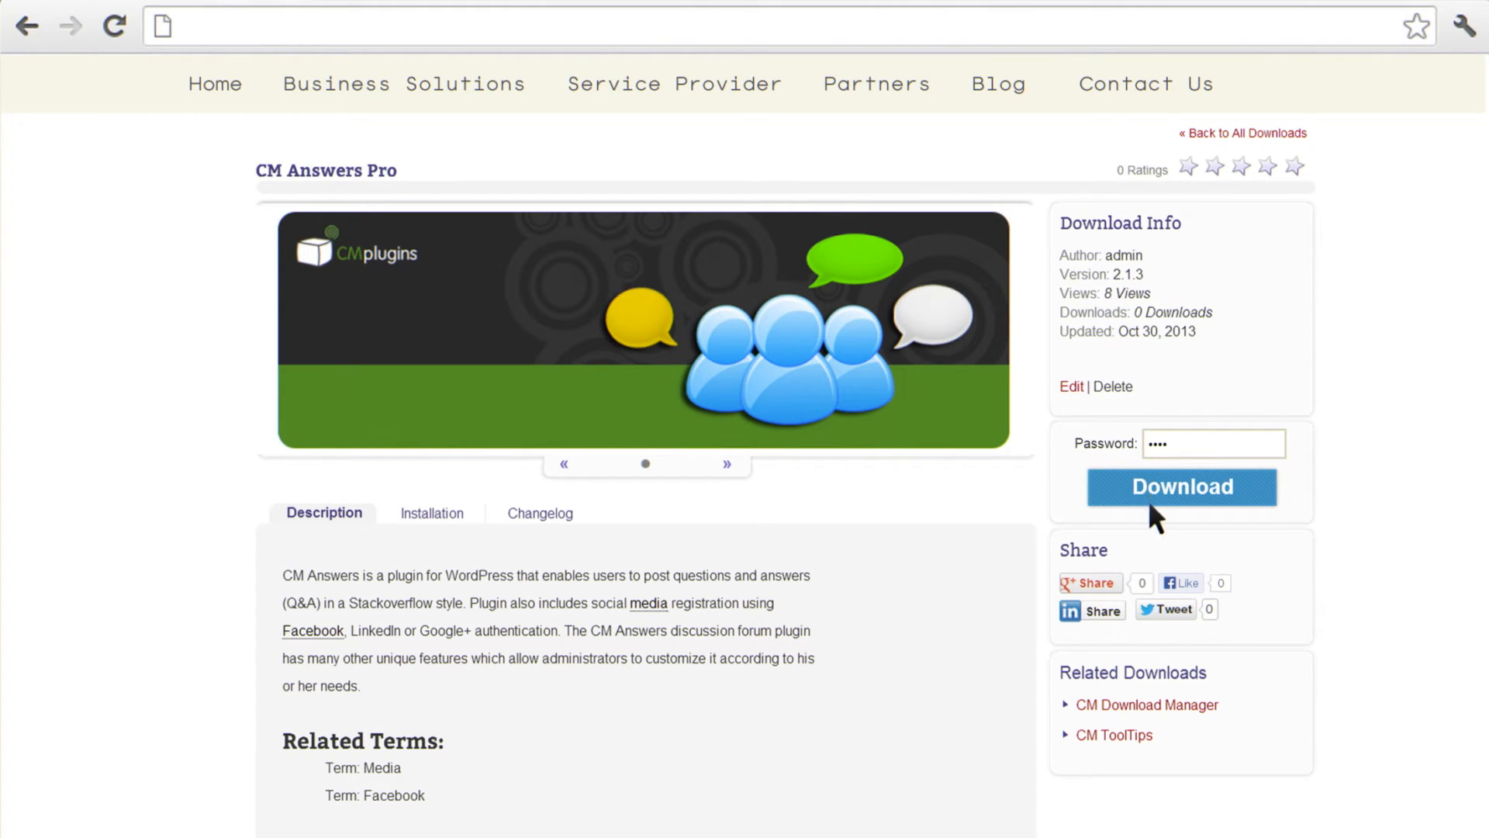
pyautogui.moveTo(881, 579)
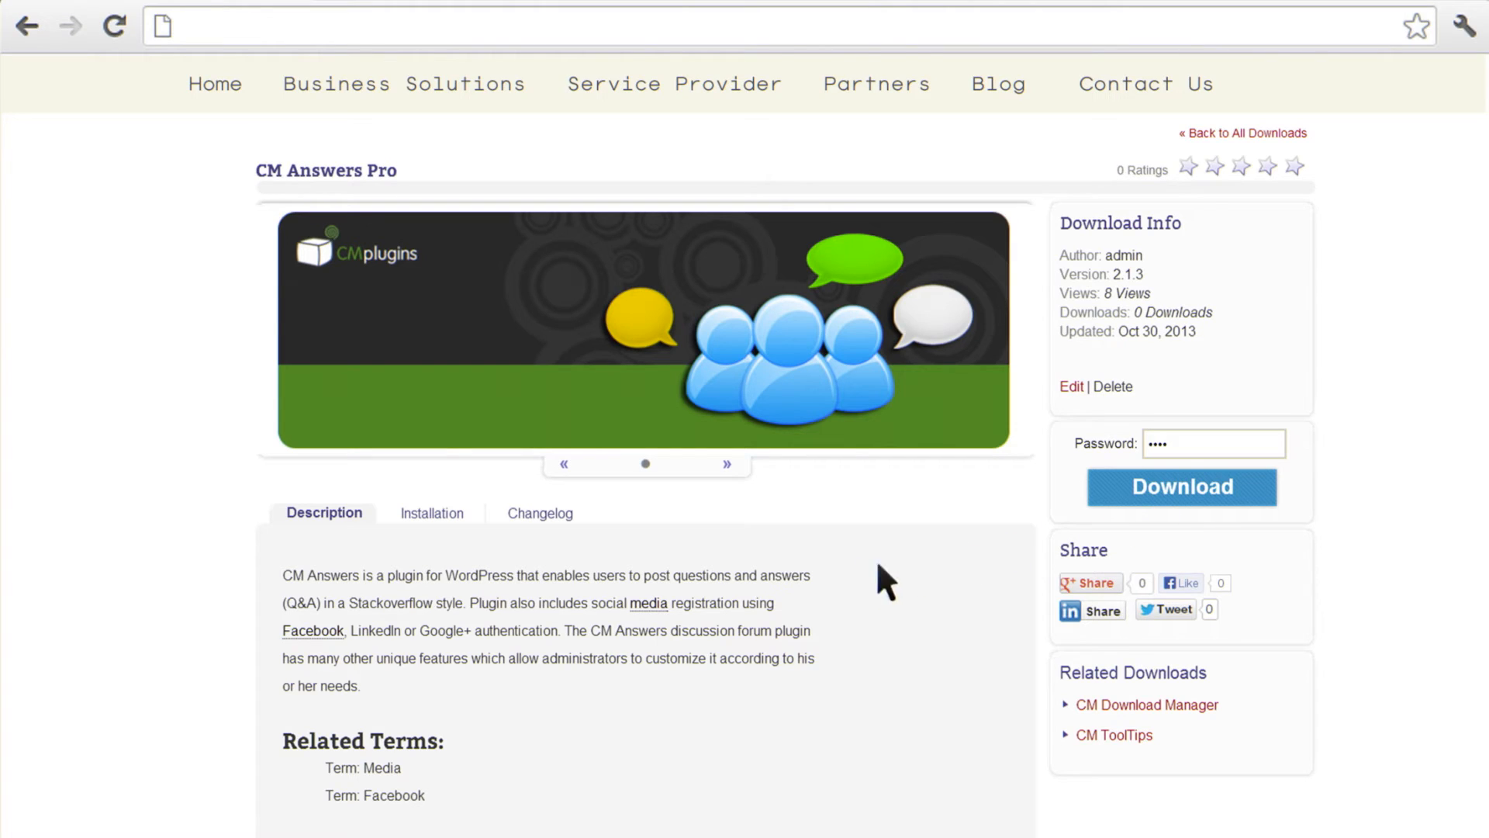
pyautogui.moveTo(399, 694)
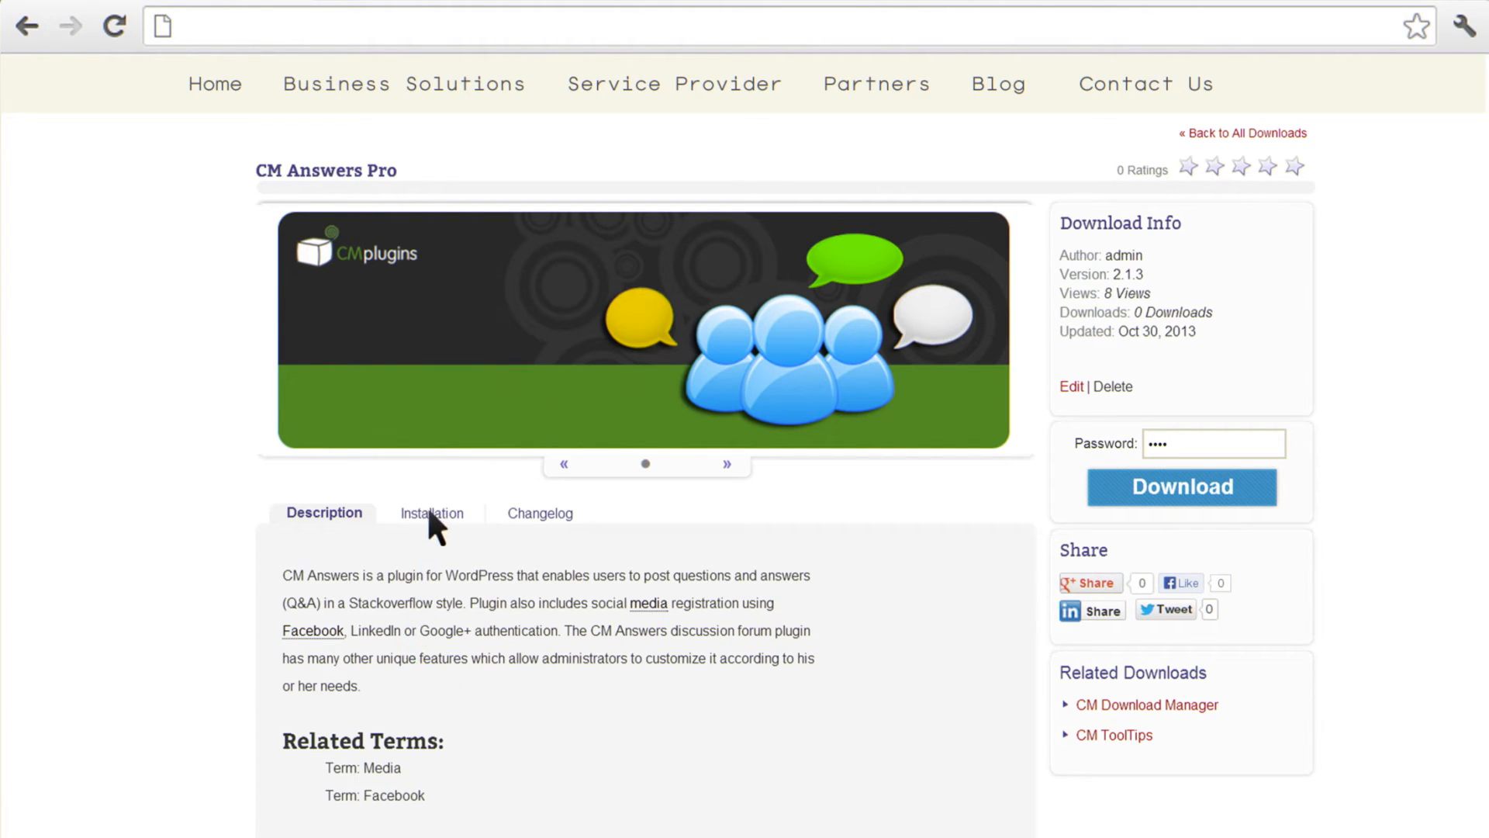
pyautogui.click(432, 513)
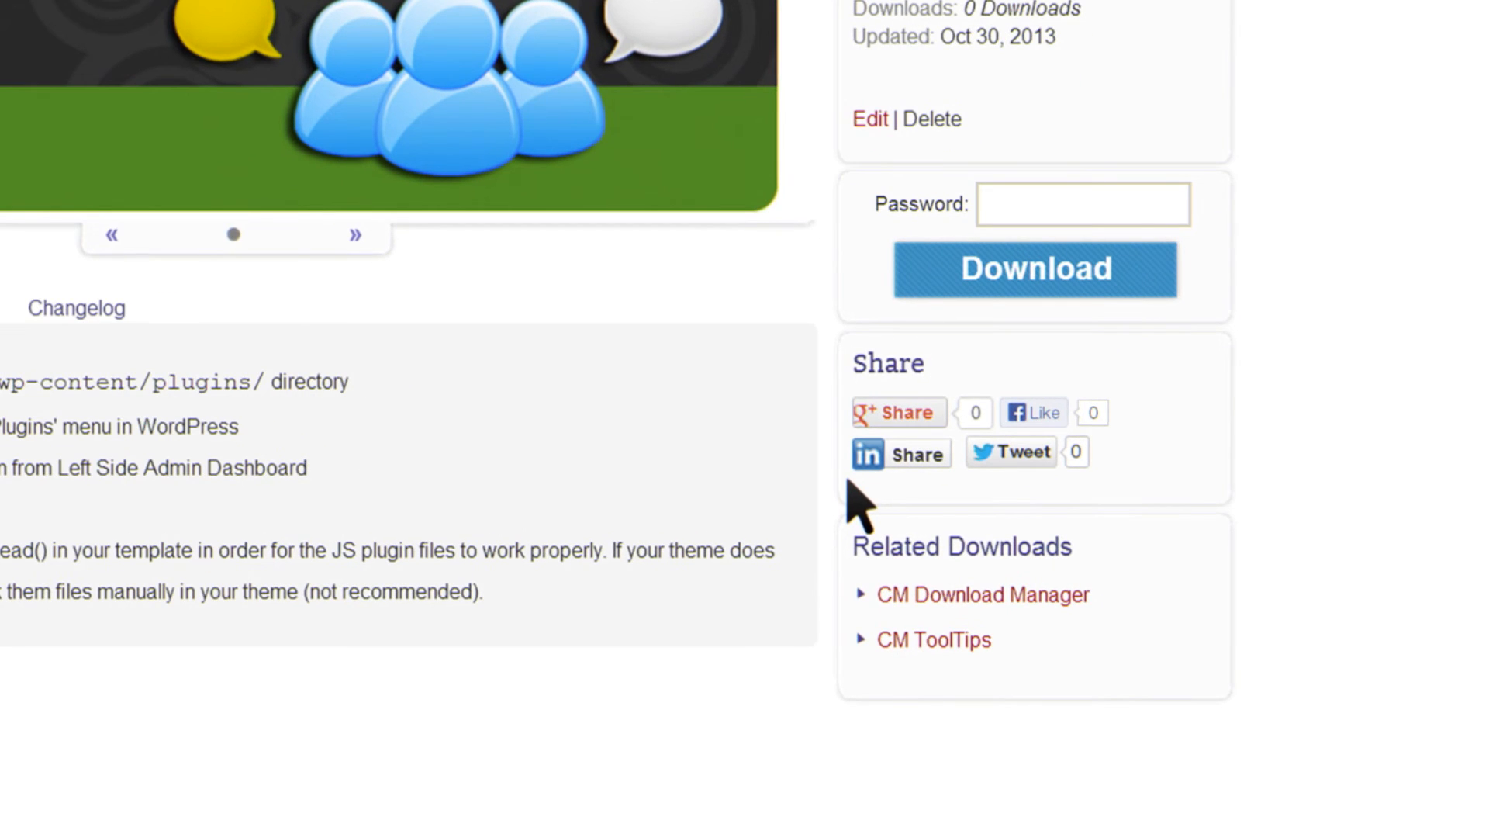
pyautogui.moveTo(993, 503)
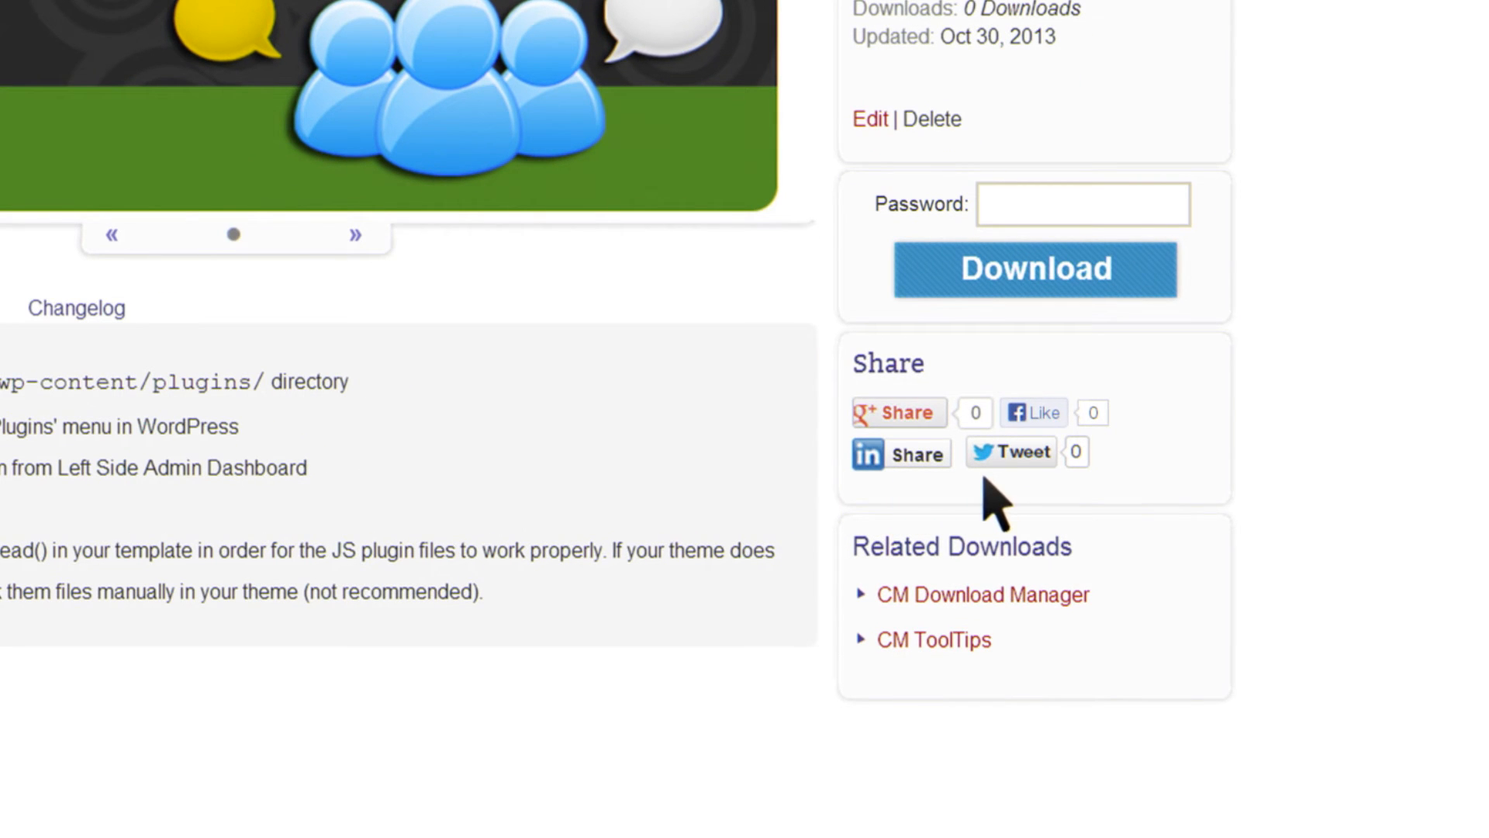
pyautogui.moveTo(1101, 513)
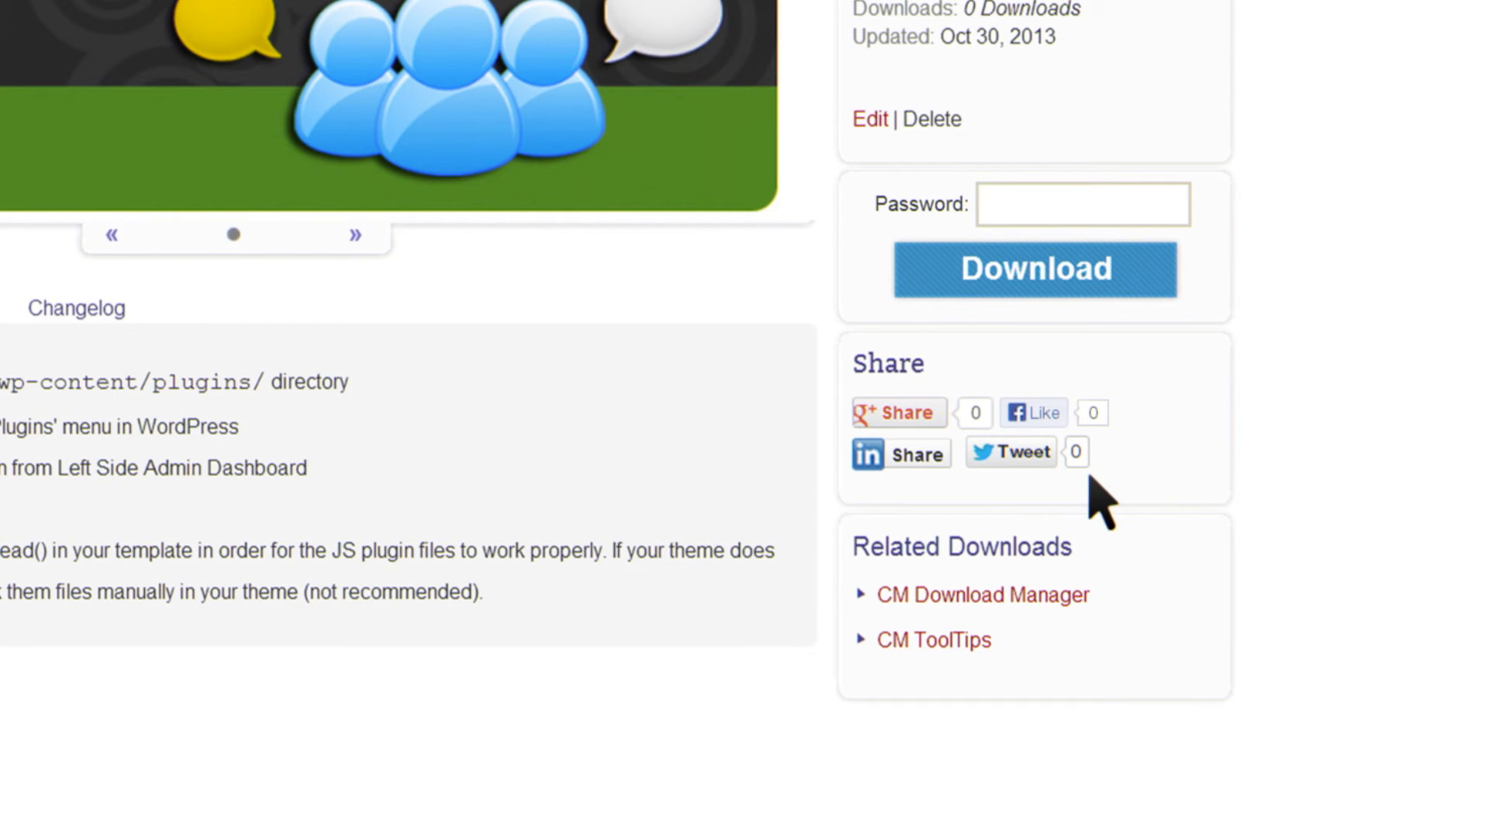